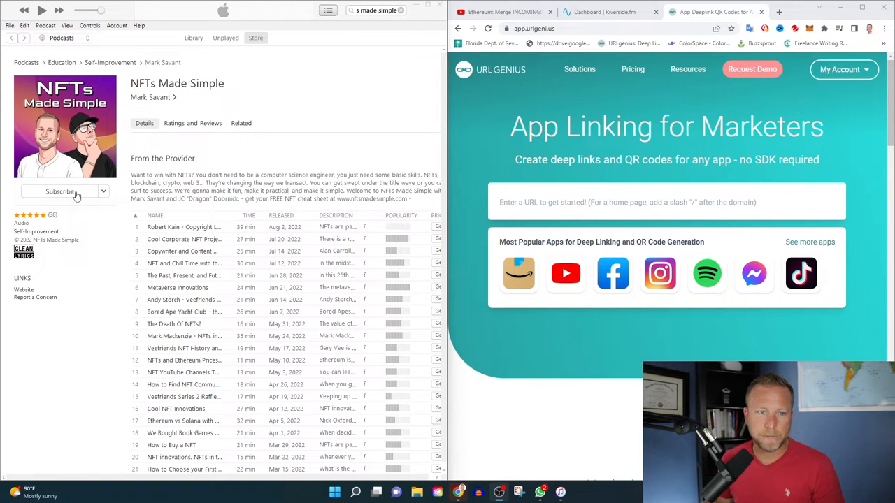
Copy the NFTs Made Simple podcast page link from the Subscribe dropdown in iTunes.
left_click(104, 190)
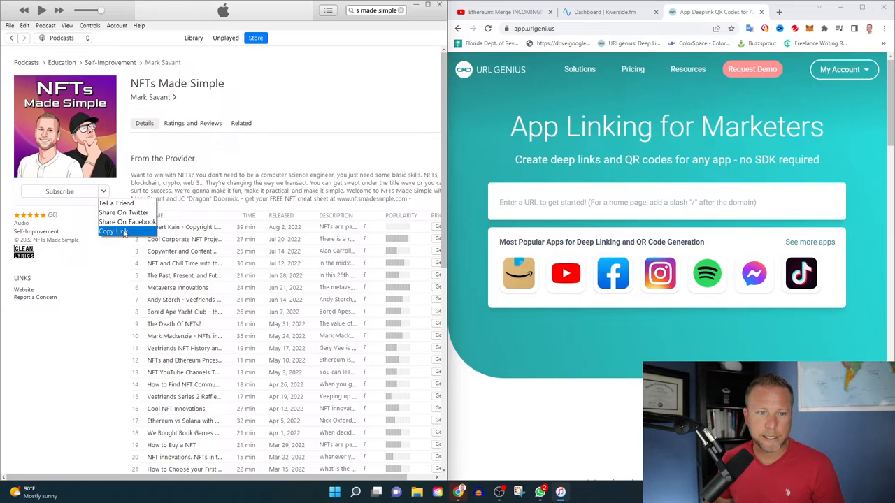
left_click(112, 231)
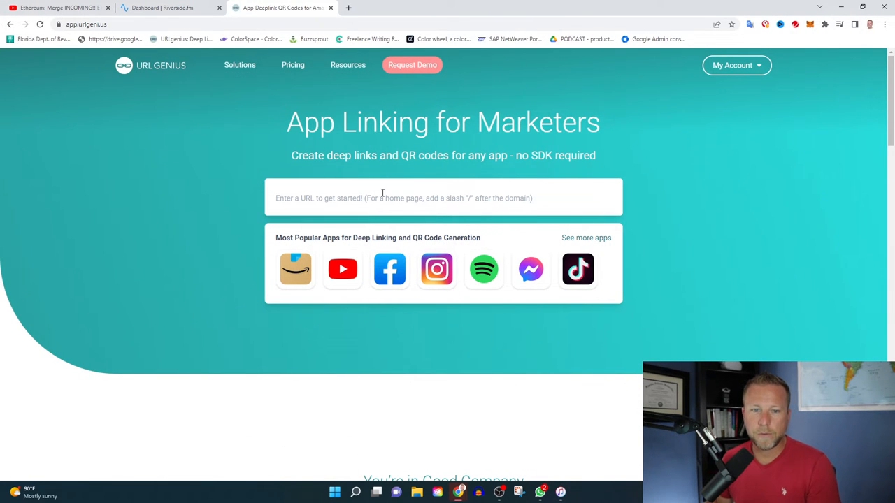
left_click(733, 65)
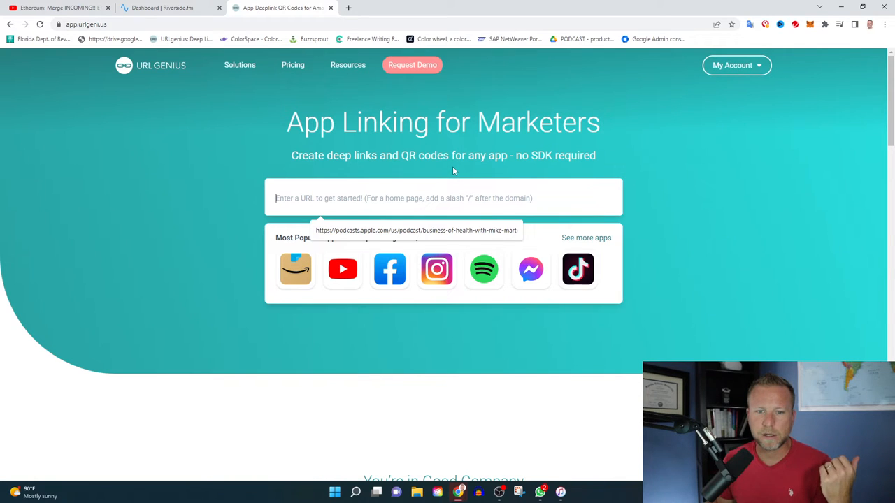
mouse_move(447, 178)
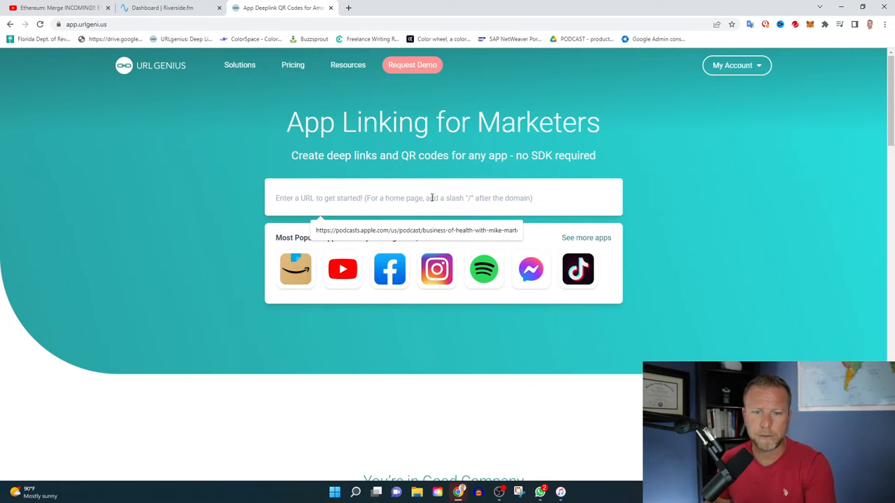
mouse_move(252, 118)
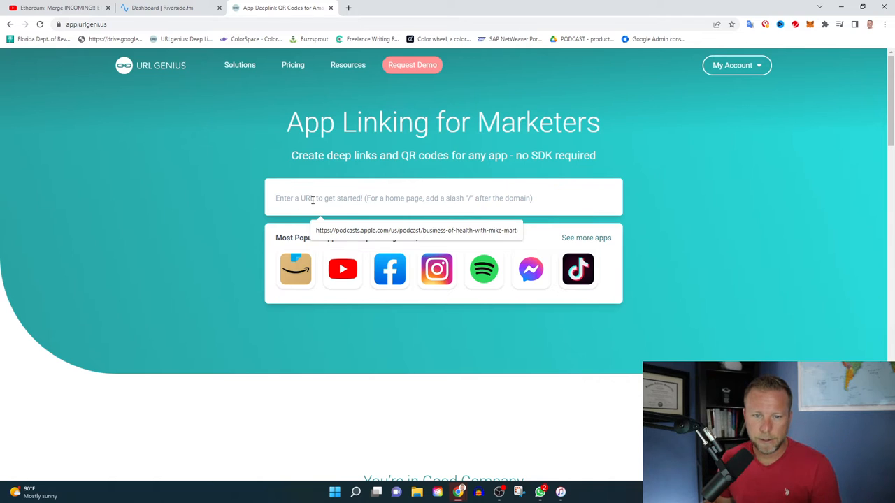
type("https://podcasts.apple.com/us/podcast/nfts-made-simple/id1610884917")
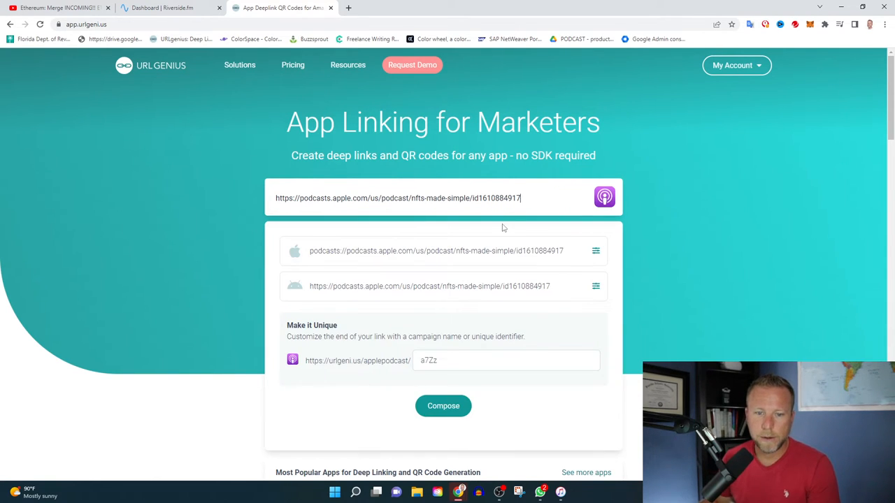
Replace the random link ending with NFTsMadeSimplePodcast and compose the deep link.
left_click(506, 360)
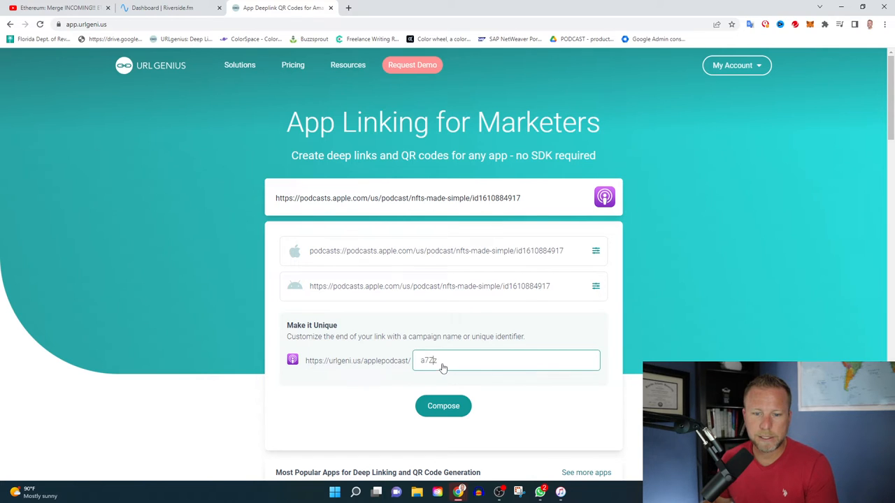
double_click(428, 361)
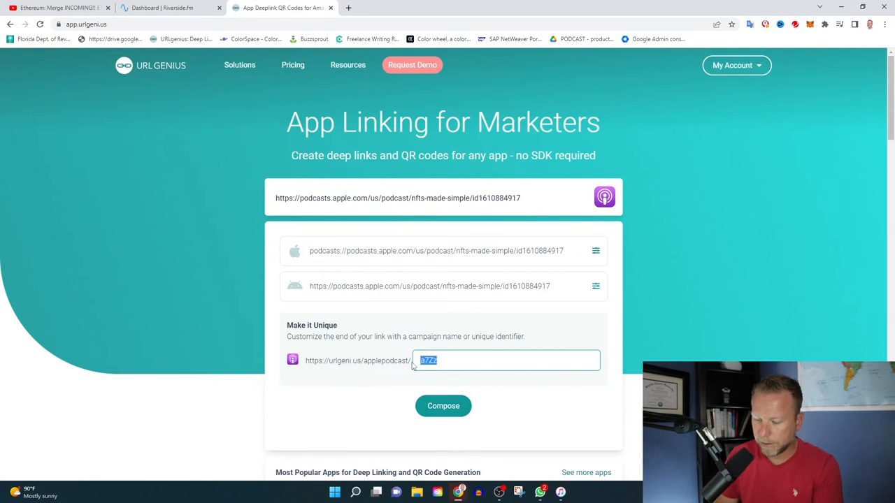
type("NFTsMadeSimple")
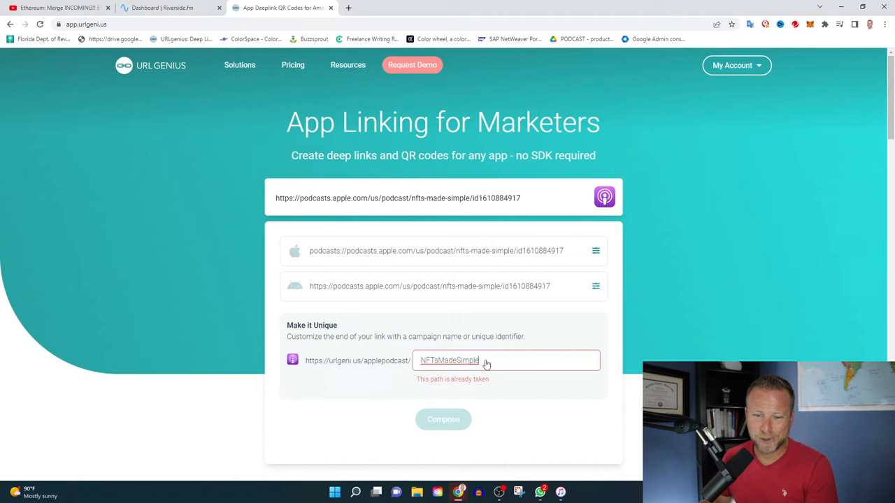
type("Podc")
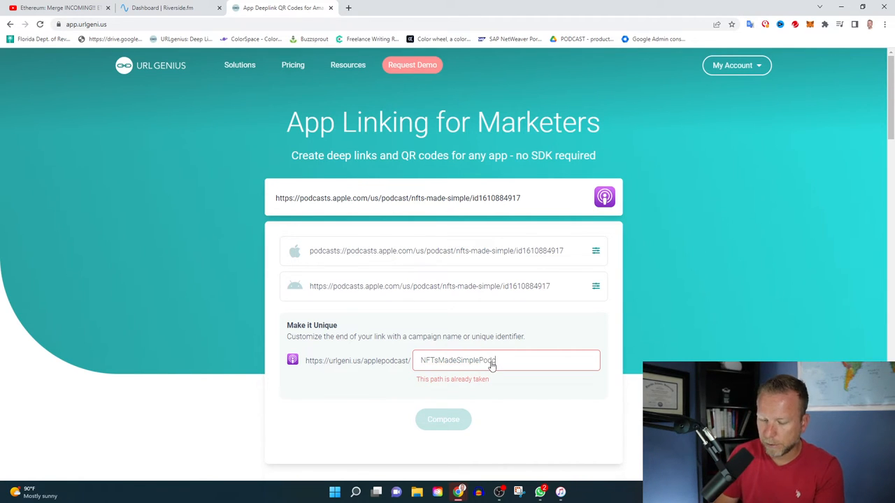
left_click(444, 419)
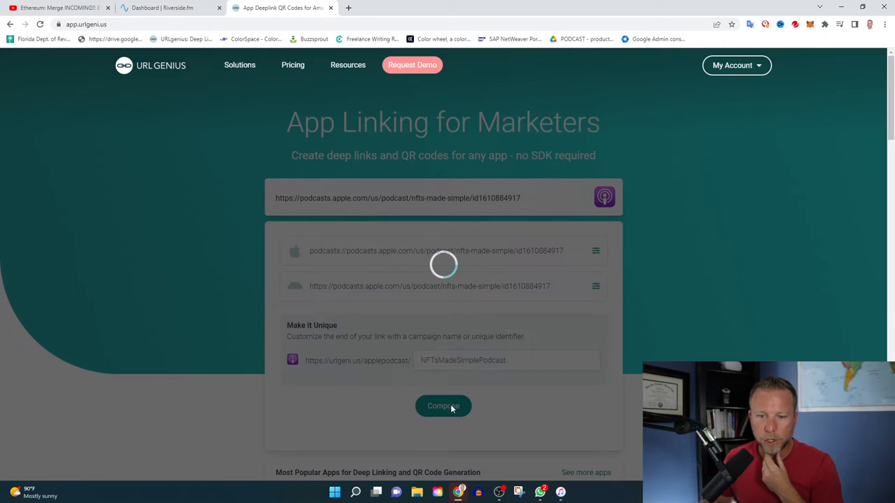
Select the new urlgeni.us/applepodcast/NFTsMadeSimplePodcast address, then view the podcast's ratings in iTunes.
left_click(443, 406)
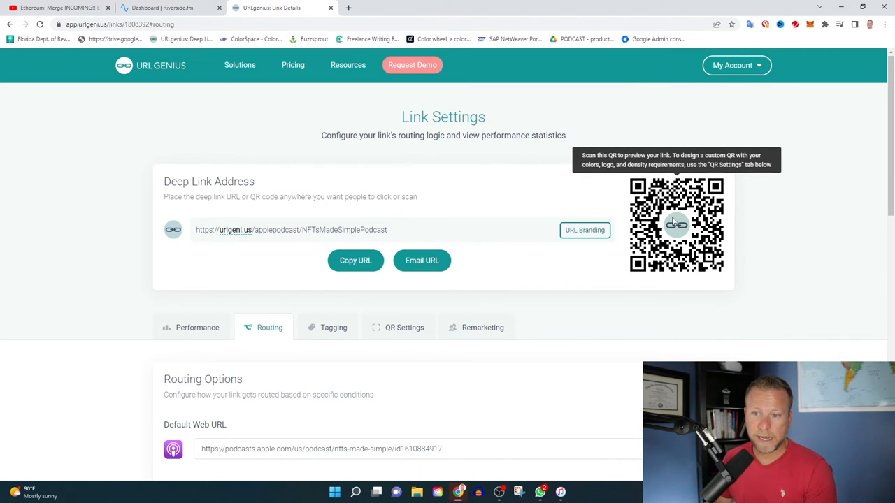
triple_click(291, 230)
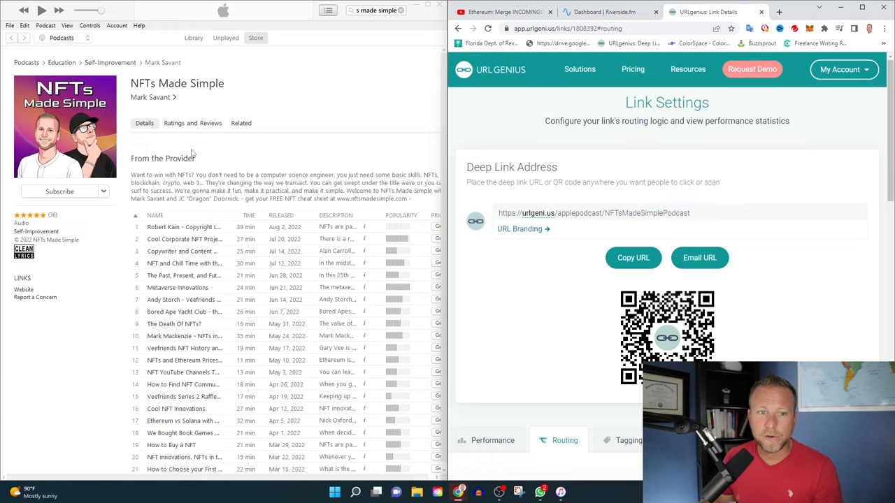
left_click(193, 124)
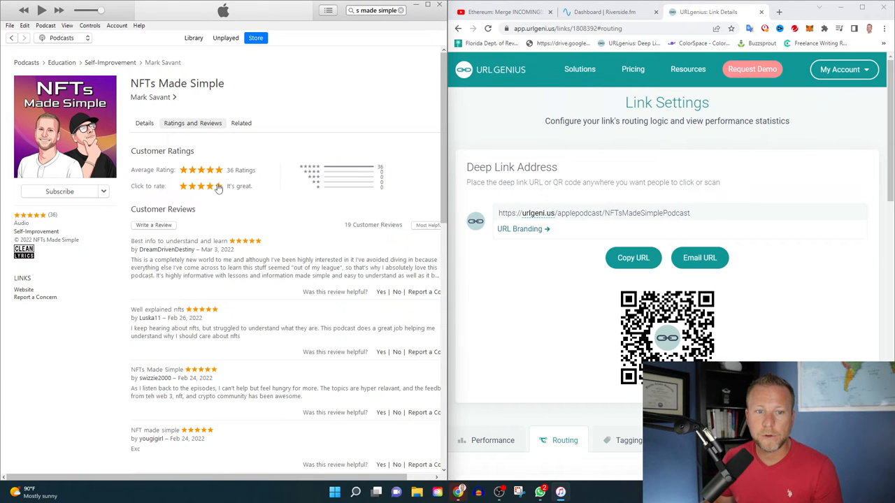